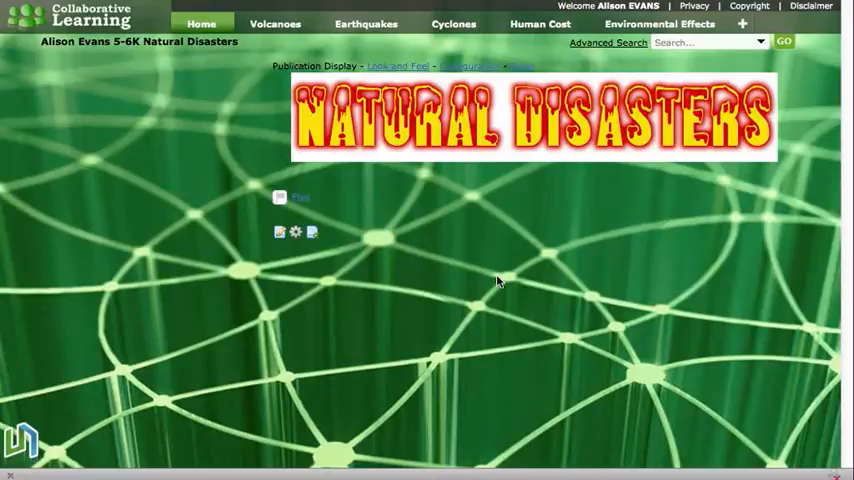
pyautogui.moveTo(533, 291)
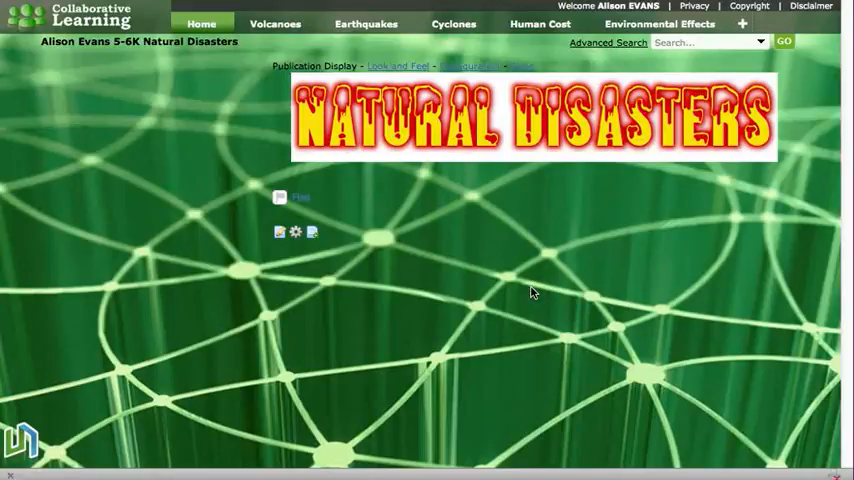
pyautogui.moveTo(562, 418)
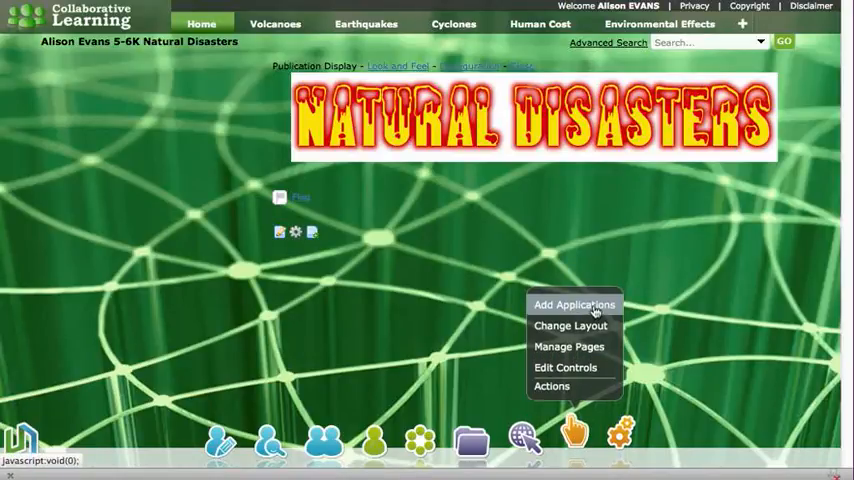
# - Search Content Management for 'pub' and add Publication Display to the Natural Disasters page
pyautogui.click(574, 305)
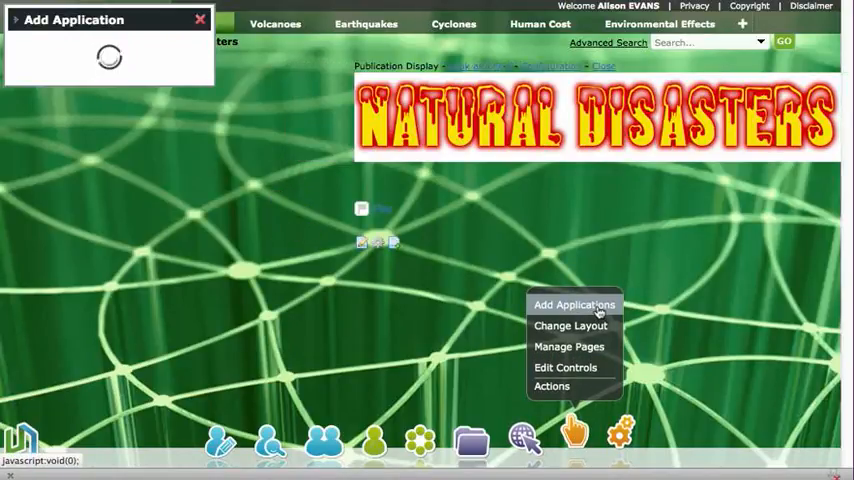
pyautogui.click(574, 305)
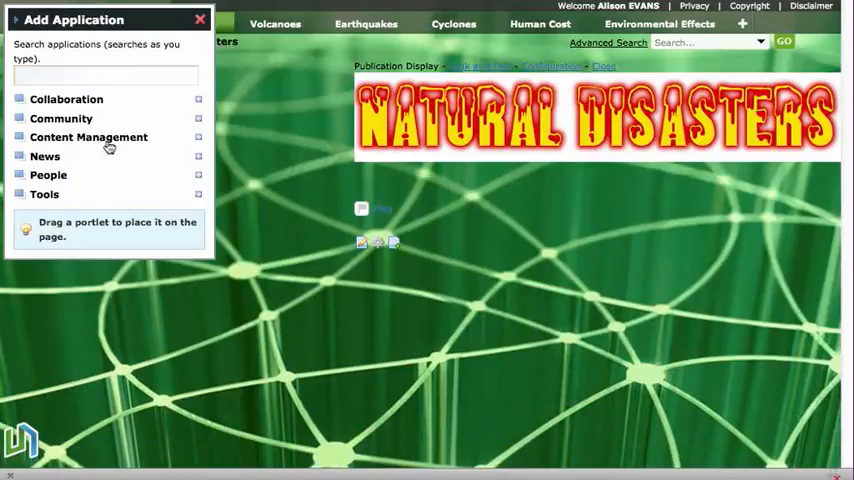
pyautogui.click(88, 137)
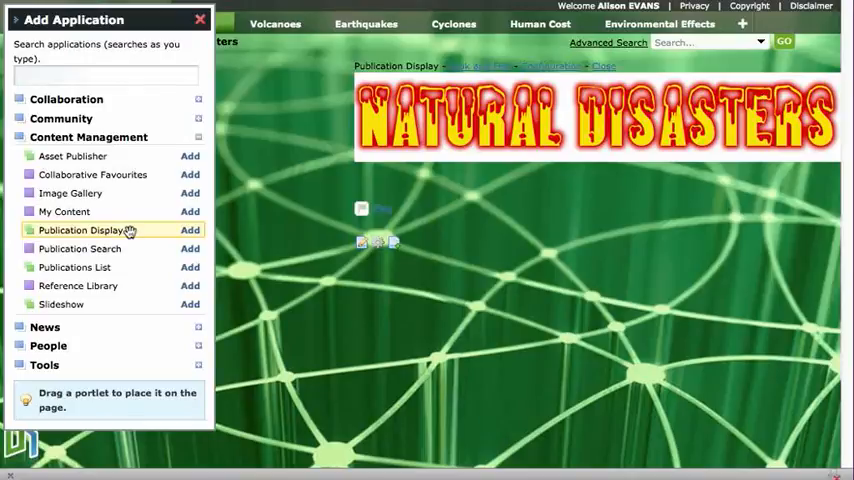
pyautogui.write('p')
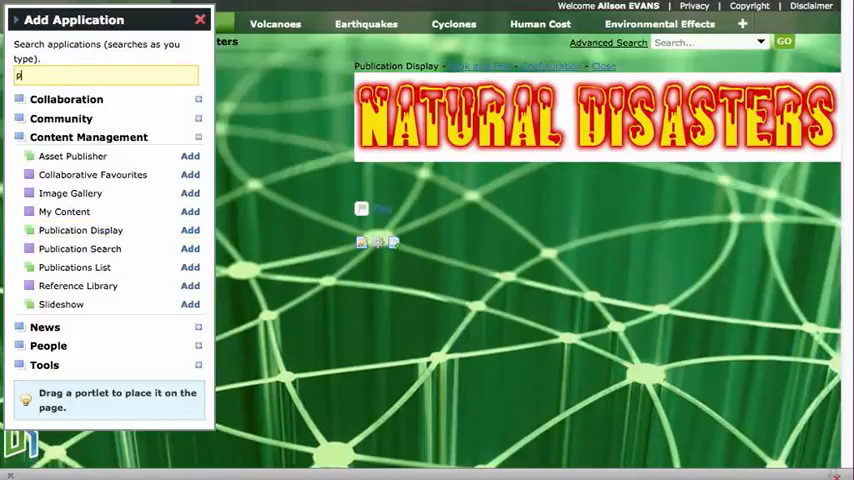
pyautogui.write('ub')
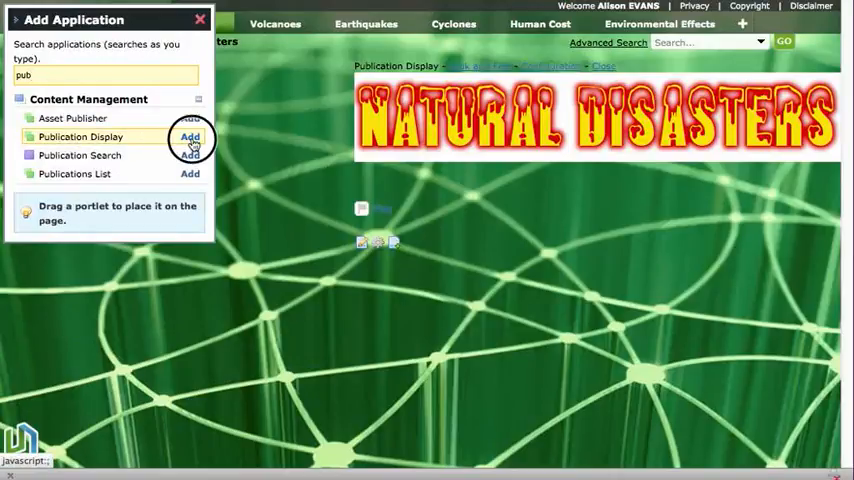
pyautogui.click(190, 136)
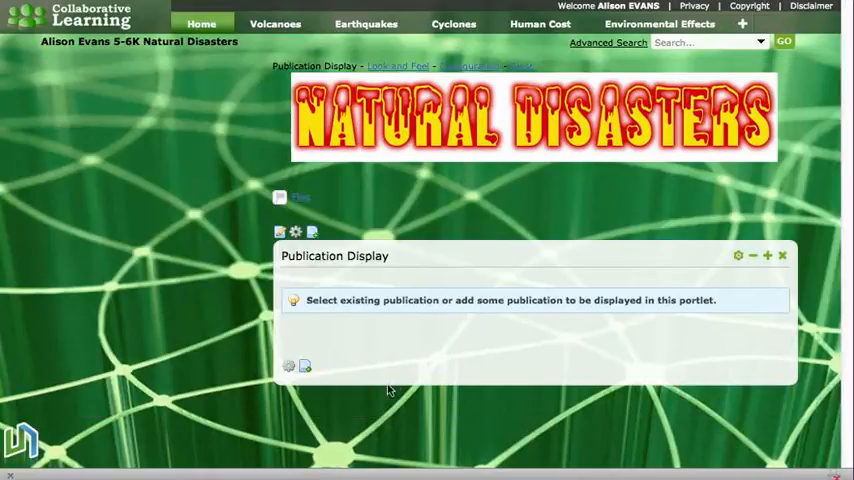
pyautogui.moveTo(310, 377)
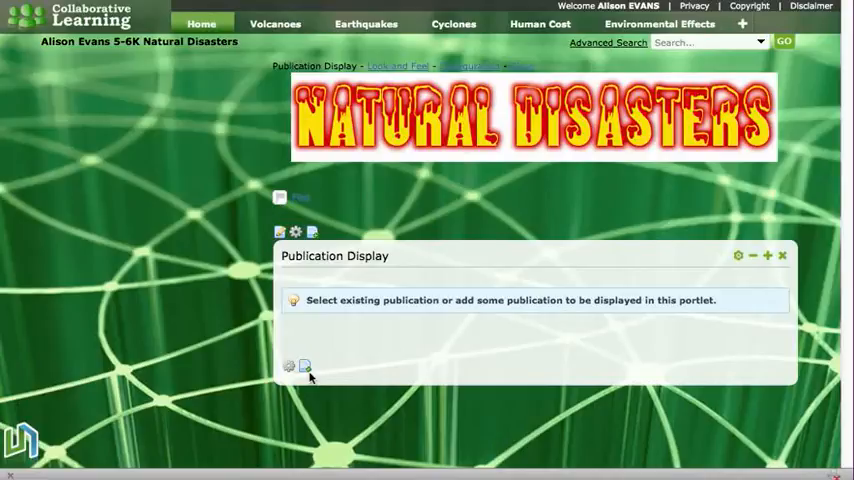
pyautogui.moveTo(305, 367)
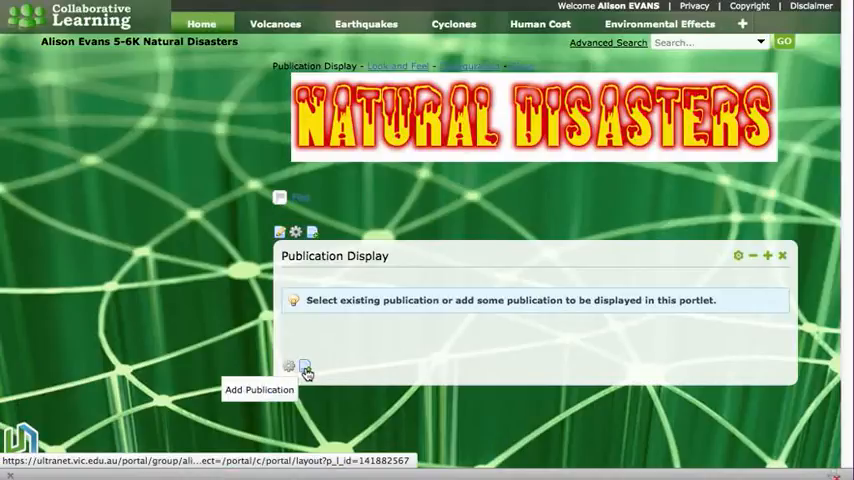
# - Start a new publication from the empty Publication Display portlet's Add Publication icon
pyautogui.click(304, 368)
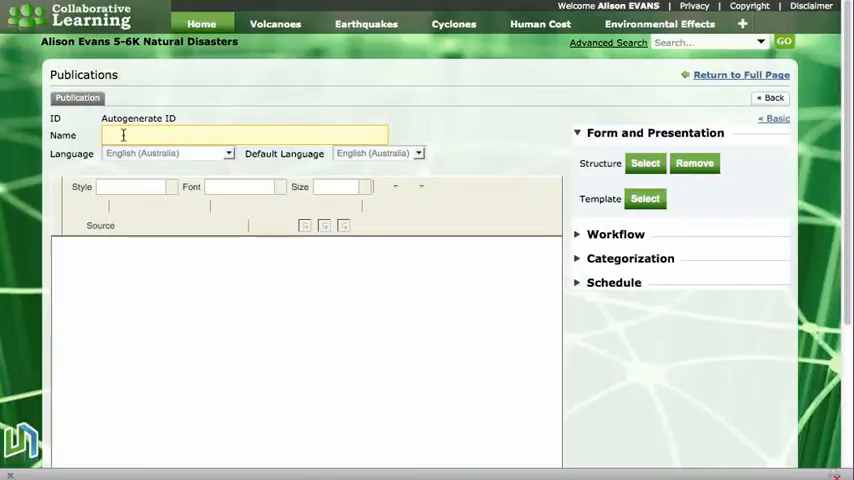
# - Name the publication 'Introduction' and place the cursor in the body editor
pyautogui.write('Intr')
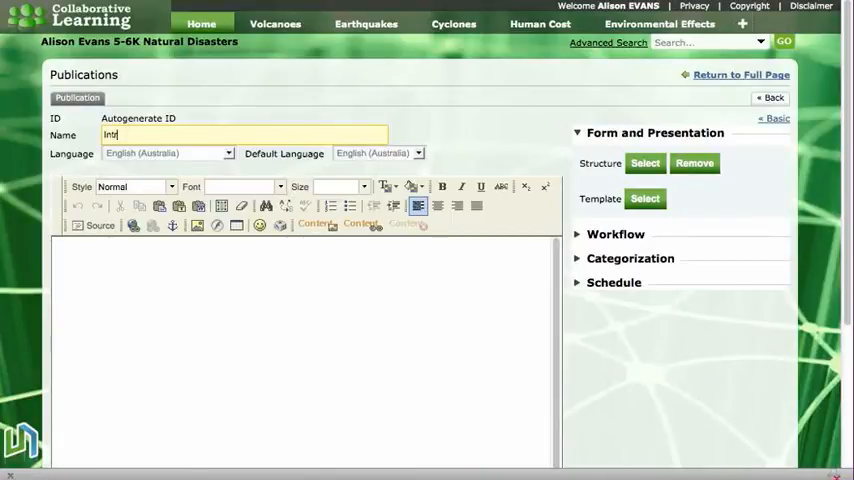
pyautogui.write('oducti')
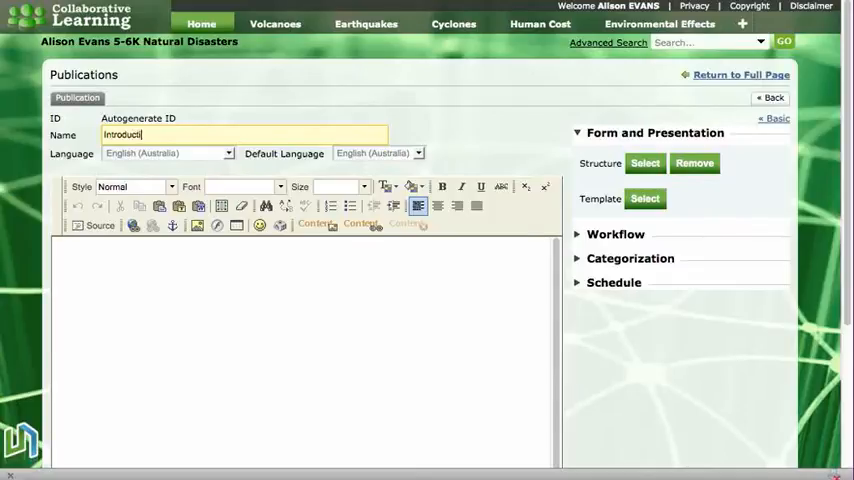
pyautogui.write('on')
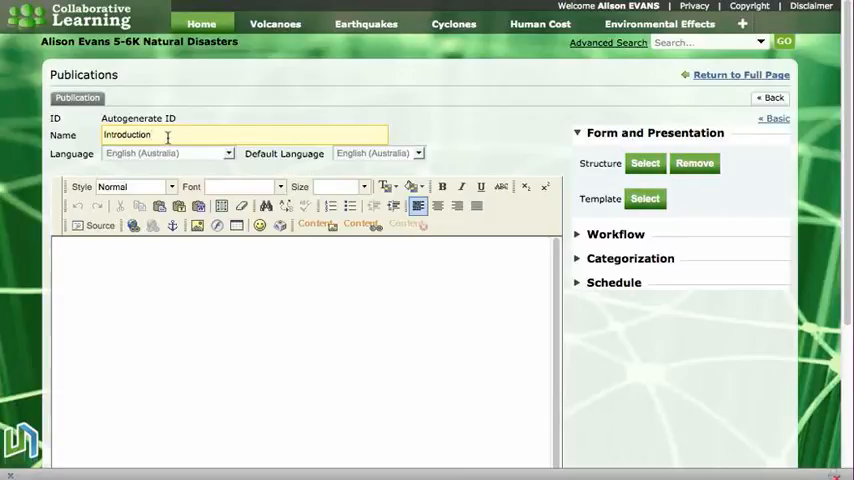
pyautogui.moveTo(138, 275)
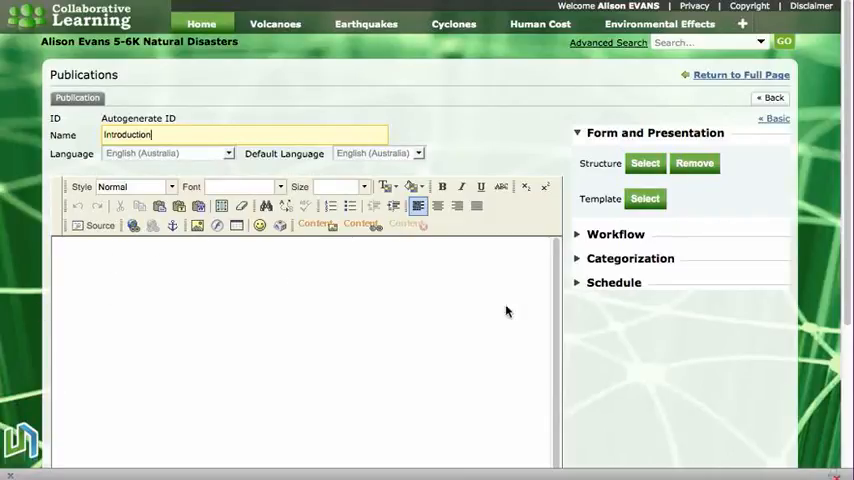
pyautogui.click(113, 260)
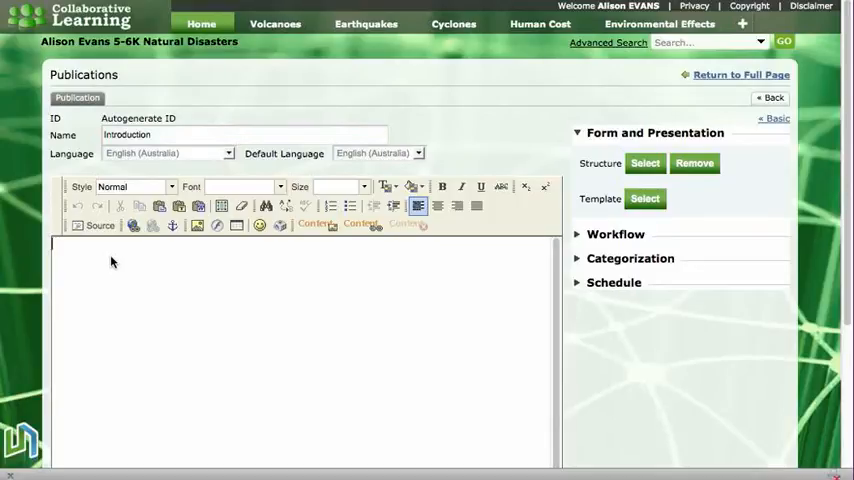
# - Type a welcome line about the Natural Disasters space
pyautogui.write('Welcome to m')
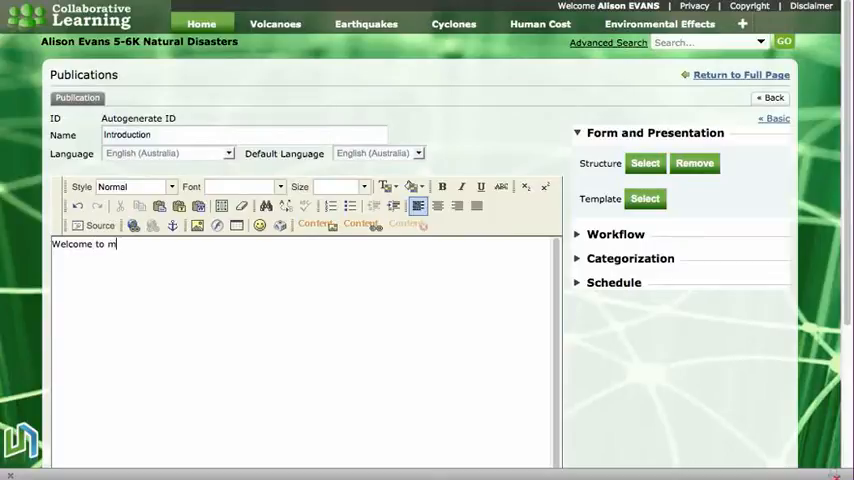
pyautogui.write('y space')
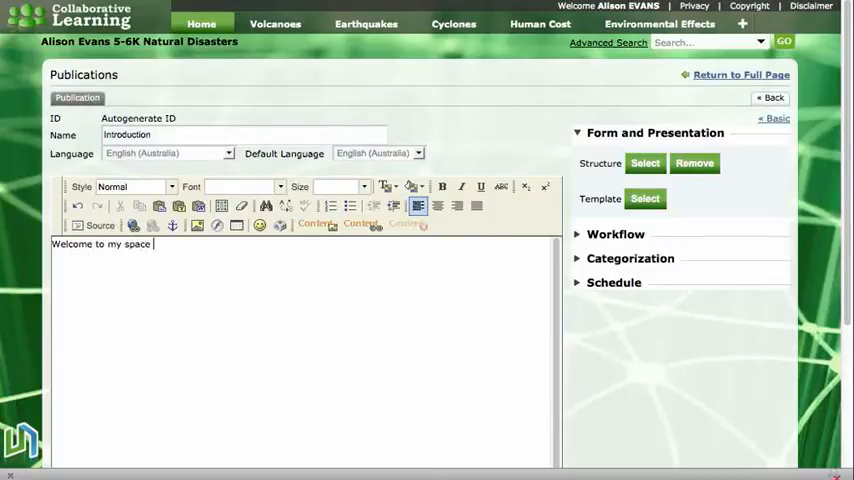
pyautogui.write('about')
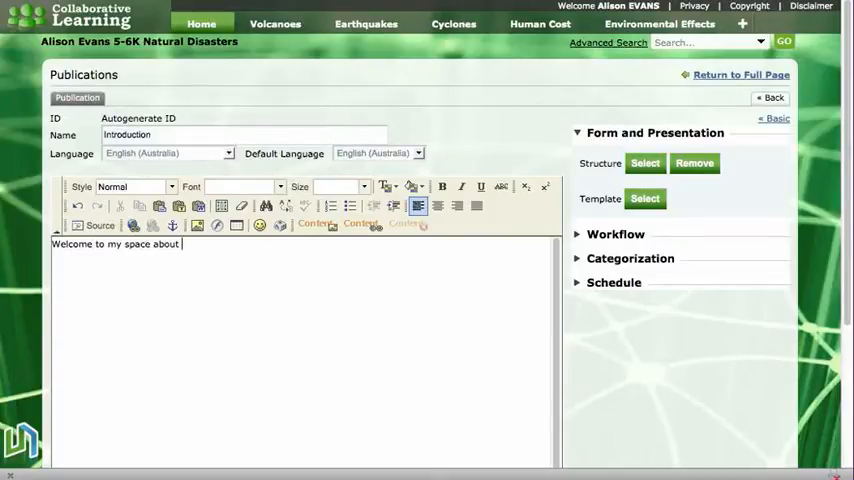
pyautogui.write('natural Disasters.')
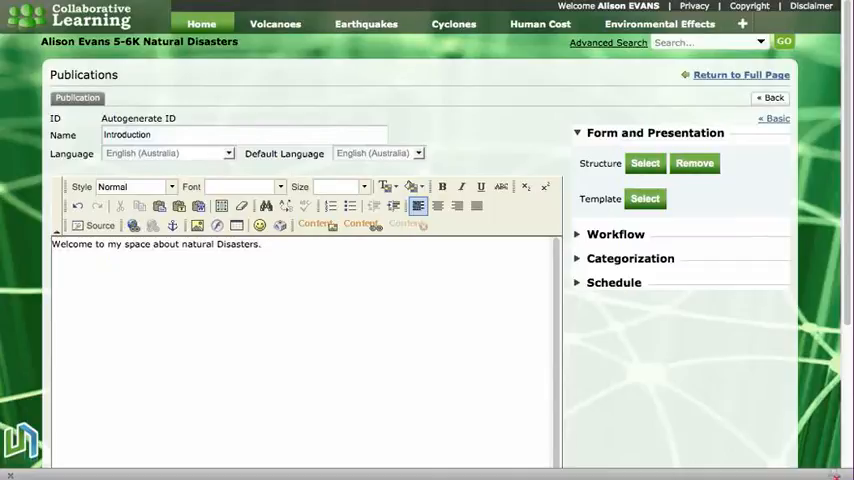
# - Type the paragraph on how natural disasters affect people and the environment
pyautogui.write('On this s')
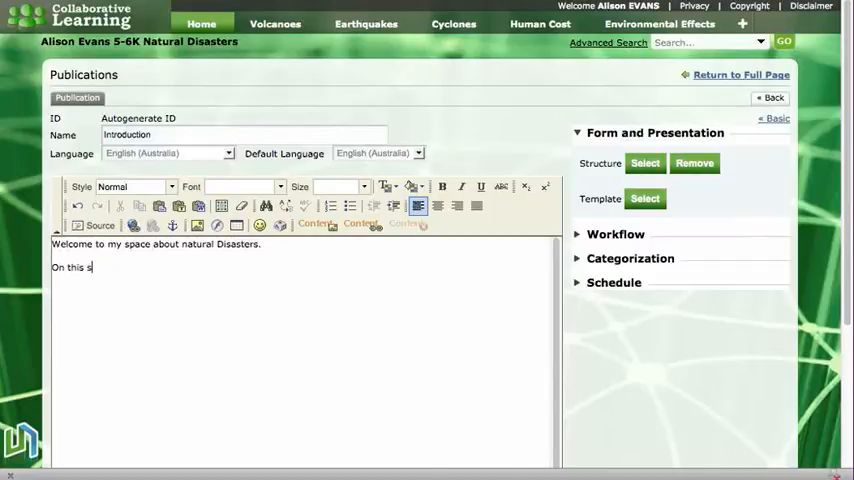
pyautogui.write('pace you will')
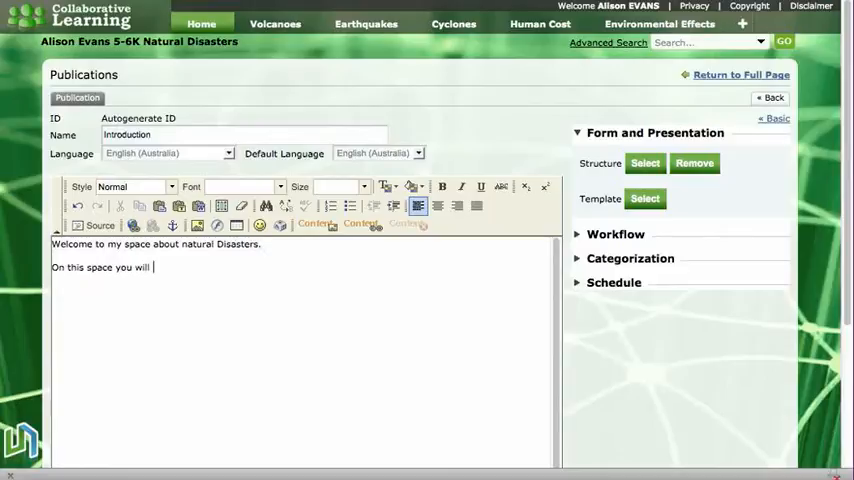
pyautogui.write('find lots of information about')
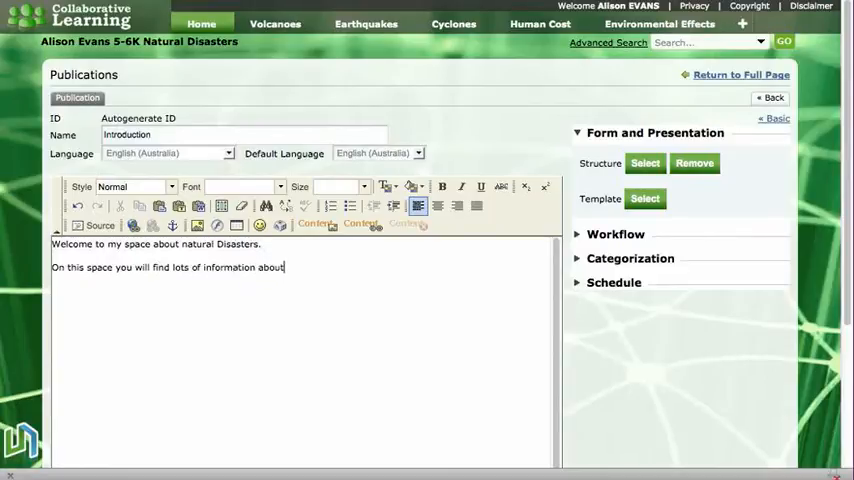
pyautogui.write('natural disasters and how they e')
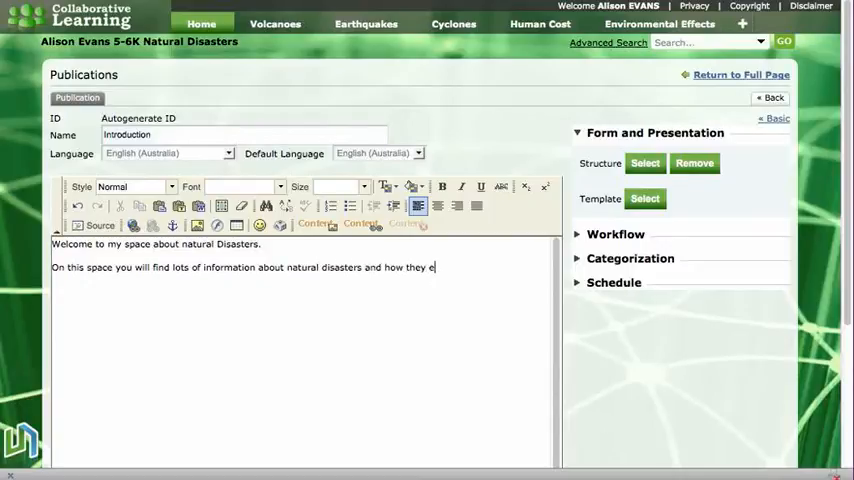
pyautogui.write('ffect')
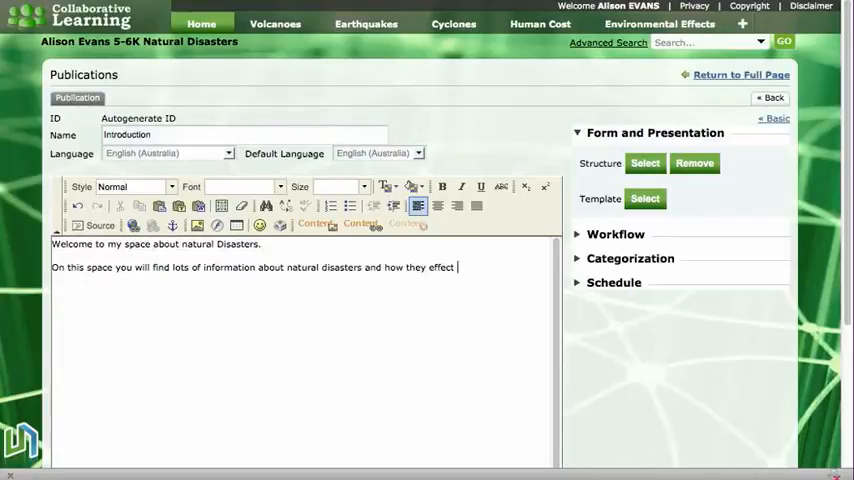
pyautogui.write('epo')
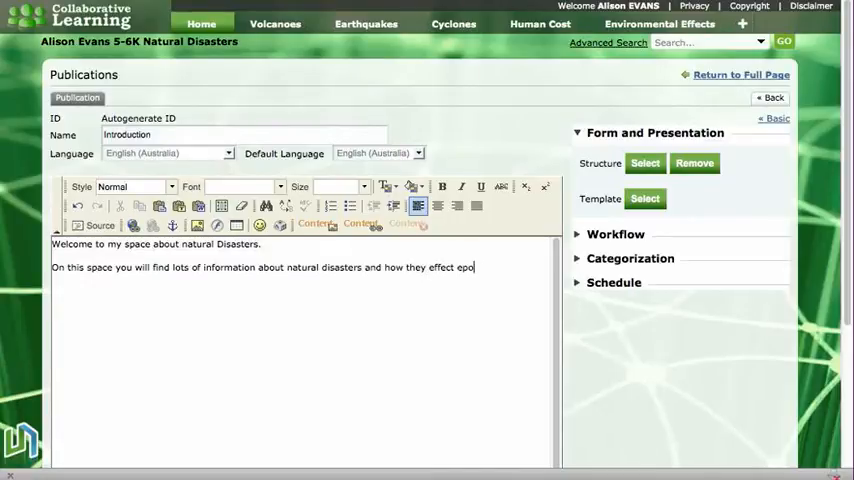
pyautogui.write('people')
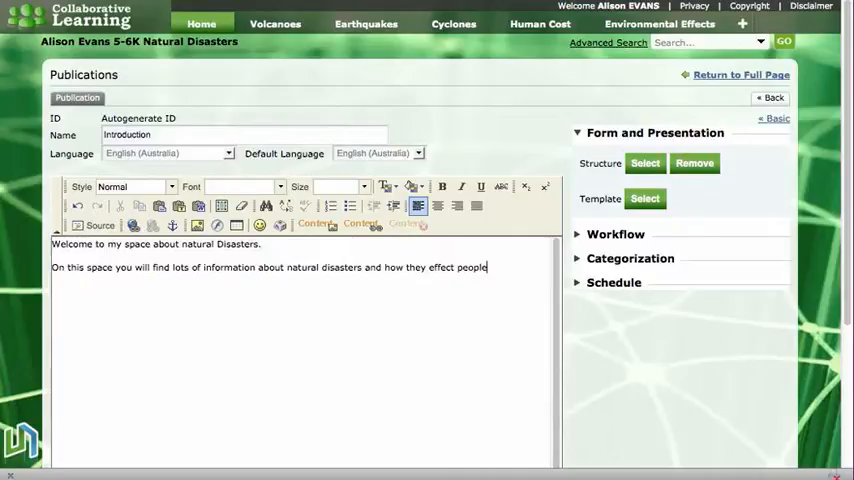
pyautogui.write('and the envir')
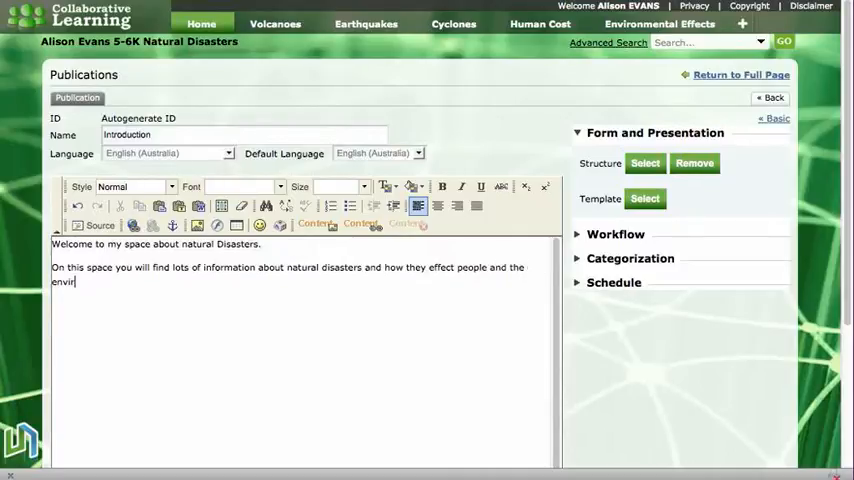
pyautogui.write('onment.')
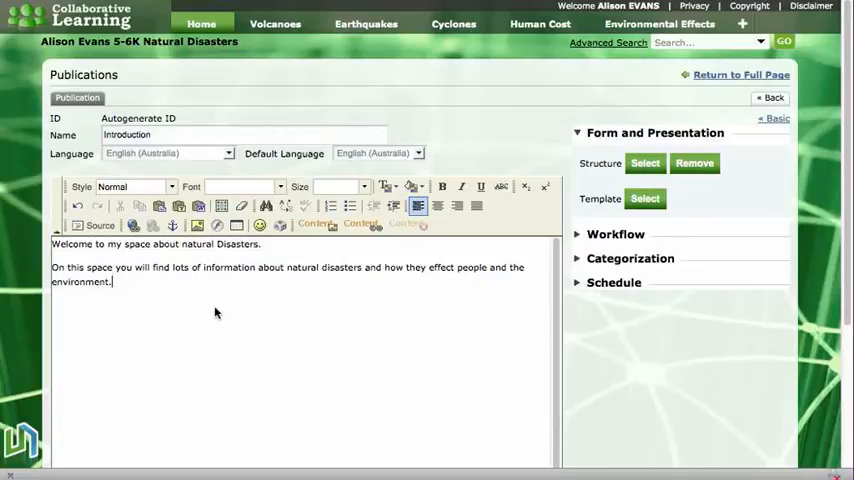
pyautogui.moveTo(163, 300)
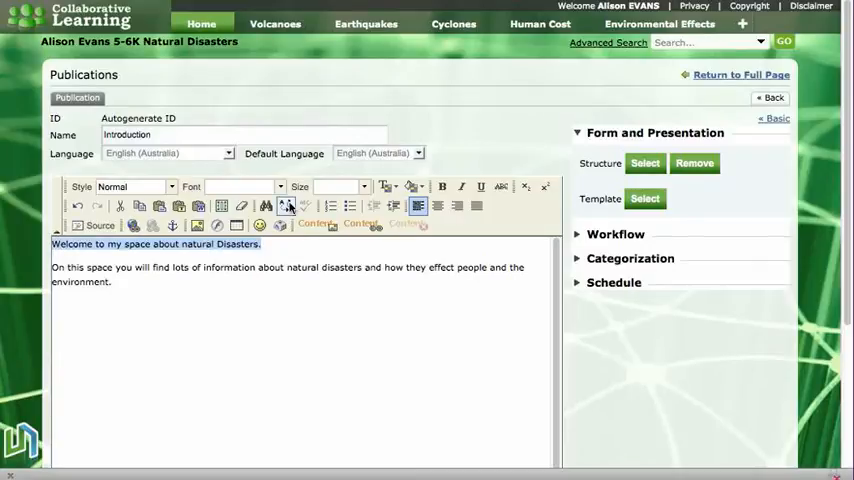
pyautogui.moveTo(287, 206)
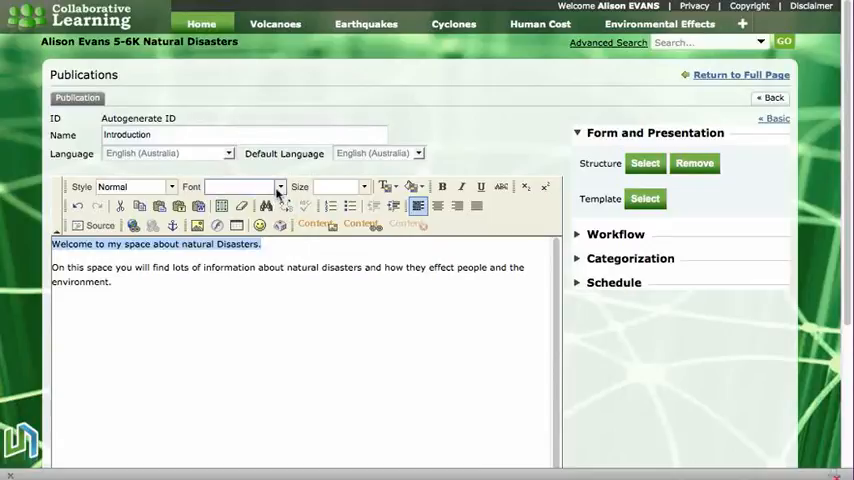
# - Style the welcome heading as large, purple Comic Sans MS text
pyautogui.click(280, 187)
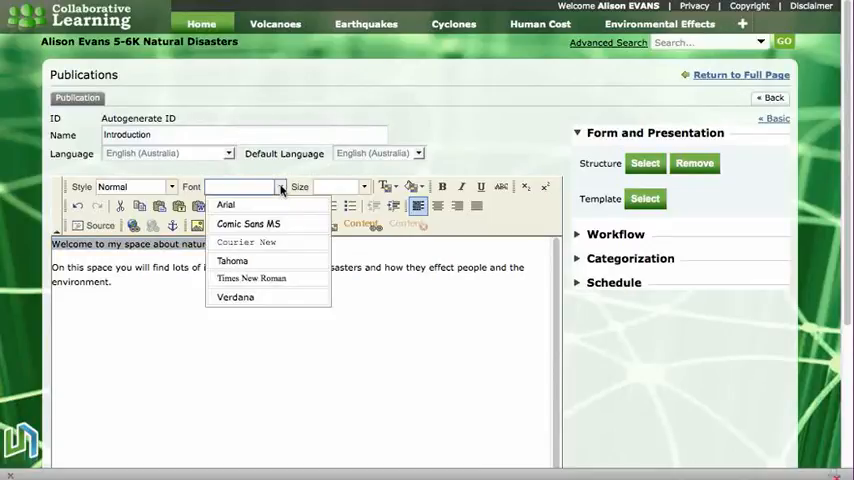
pyautogui.click(247, 223)
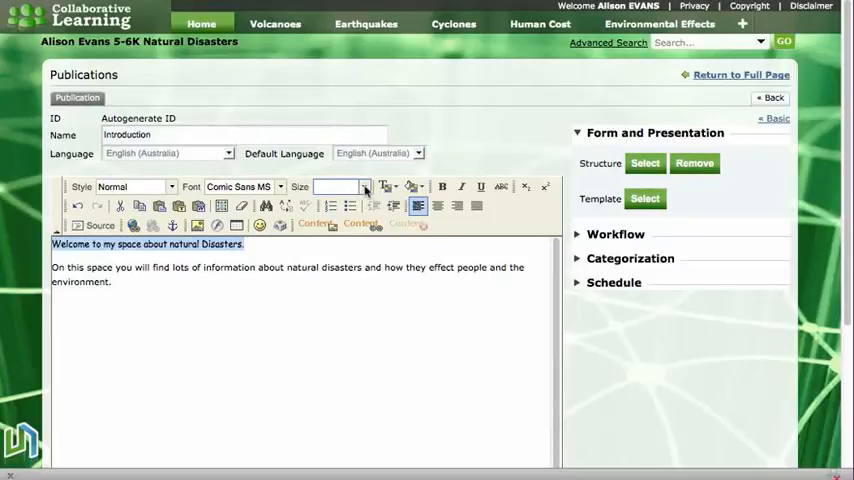
pyautogui.click(365, 186)
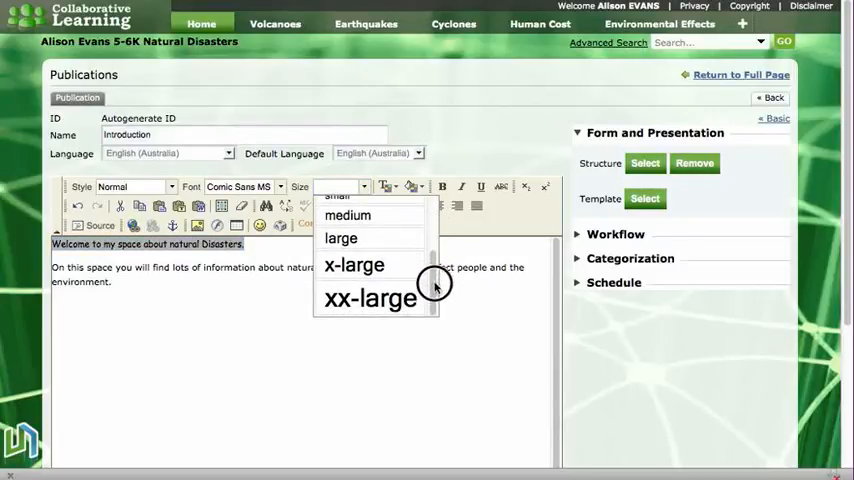
pyautogui.click(341, 238)
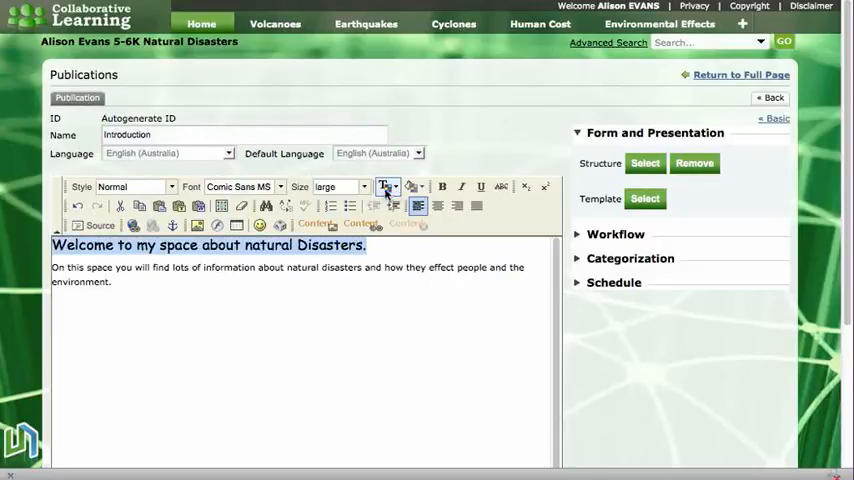
pyautogui.click(388, 187)
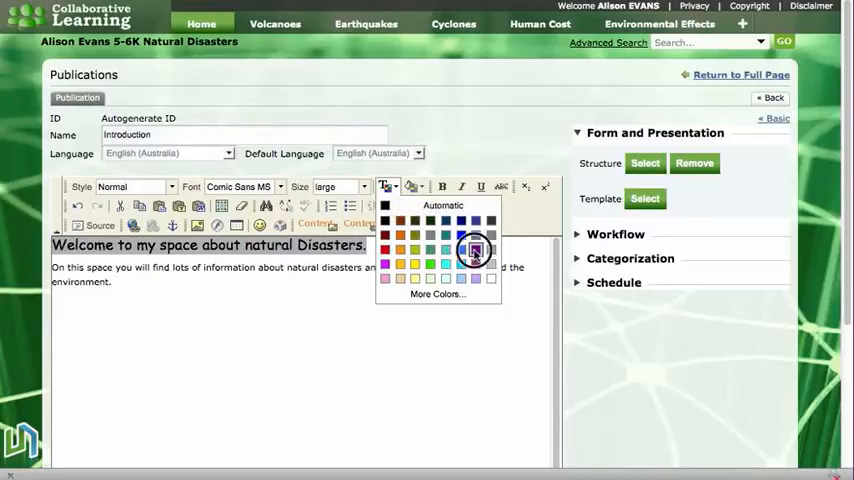
pyautogui.click(475, 250)
pyautogui.write('N')
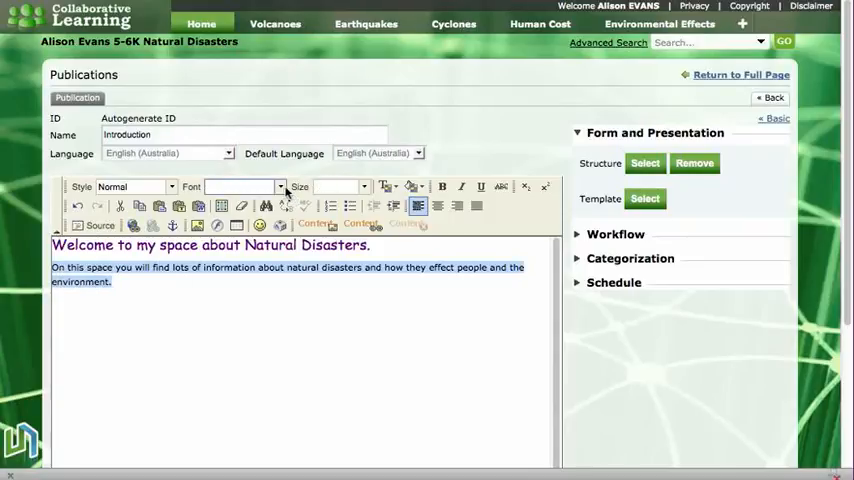
# - Set the body paragraph to medium-size Arial
pyautogui.click(245, 186)
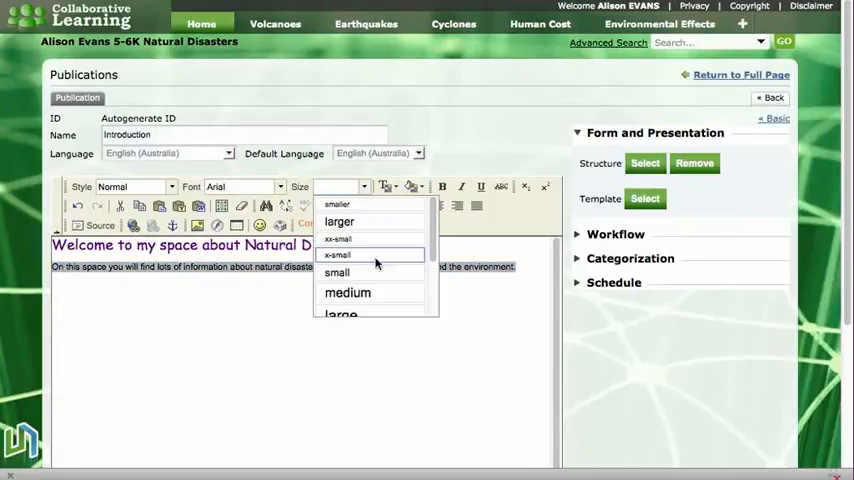
pyautogui.click(347, 292)
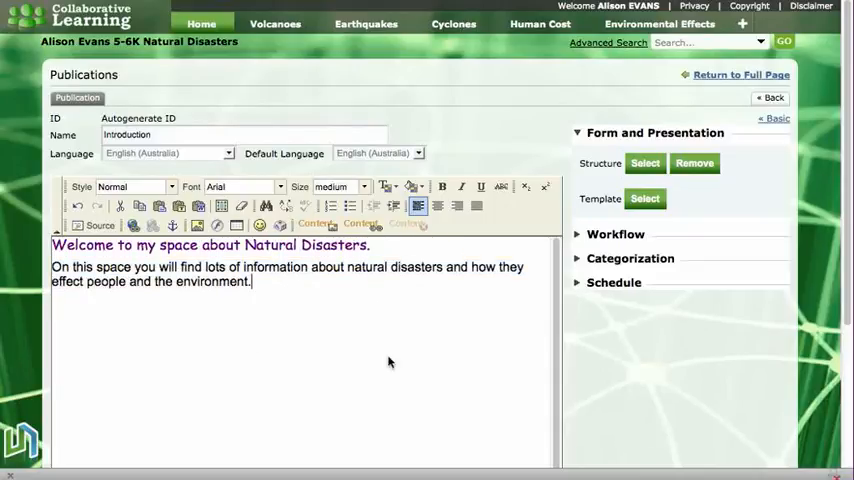
pyautogui.moveTo(378, 297)
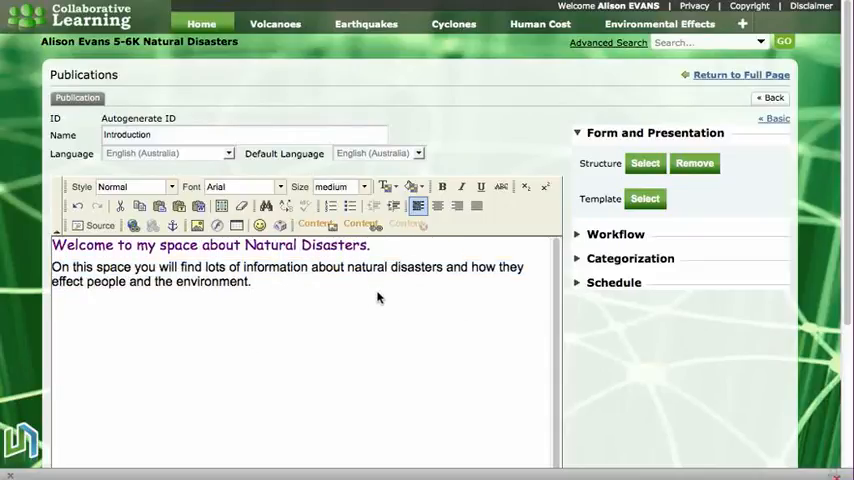
# - Save and Approve the formatted Introduction publication below the editor
pyautogui.scroll(-3)
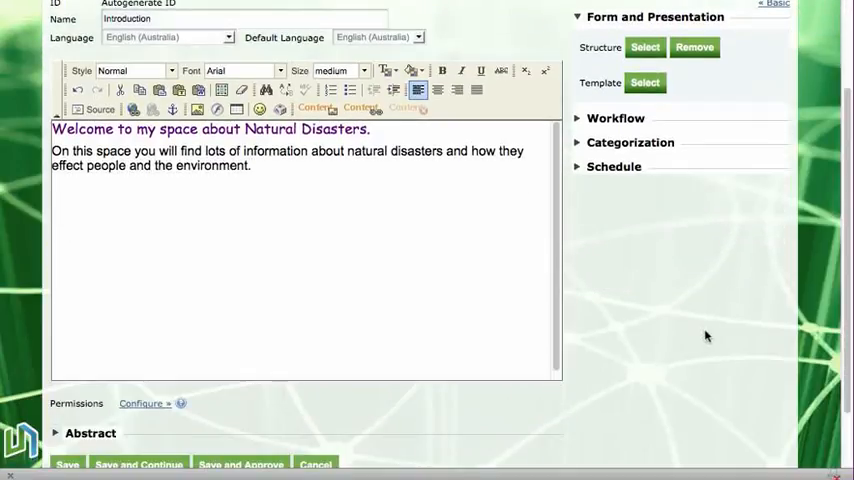
pyautogui.scroll(-3)
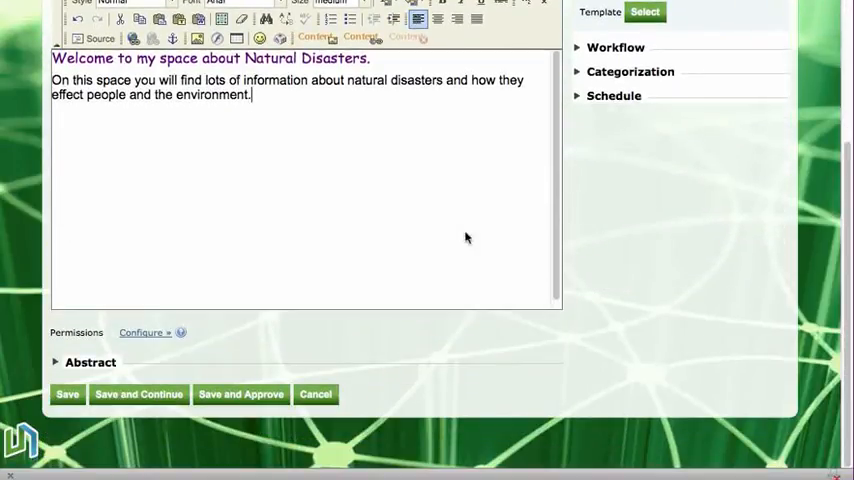
pyautogui.moveTo(27, 387)
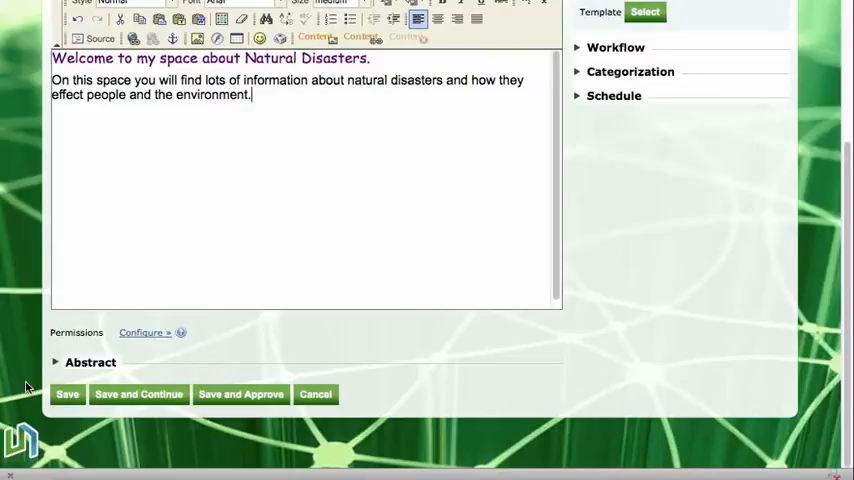
pyautogui.moveTo(138, 394)
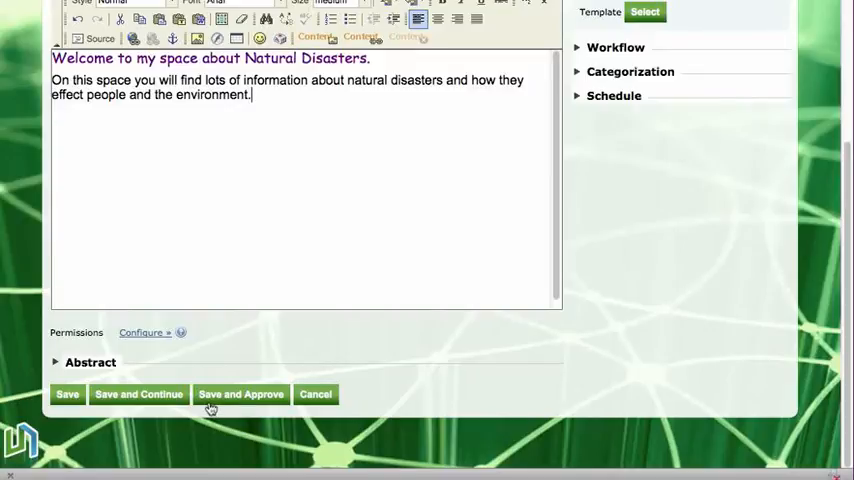
pyautogui.moveTo(265, 405)
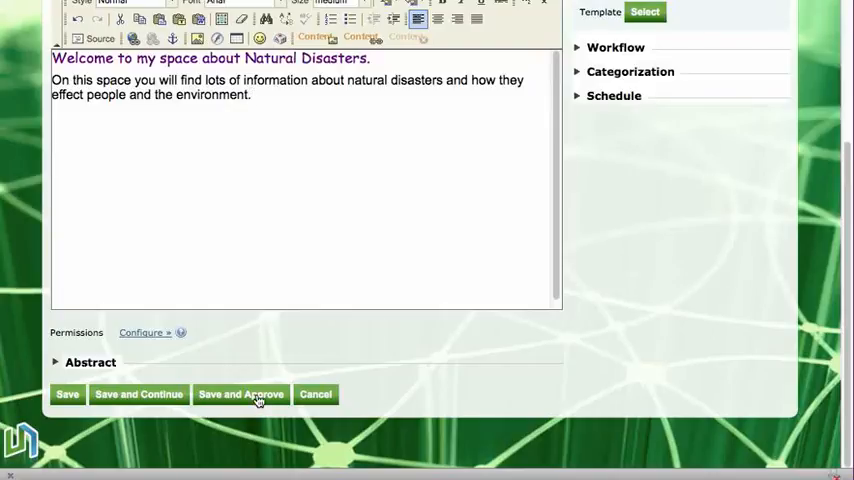
pyautogui.click(241, 393)
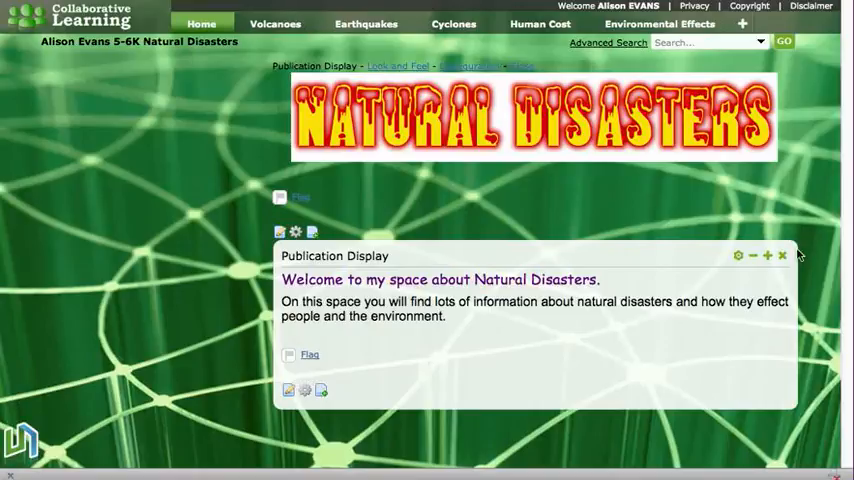
pyautogui.moveTo(288, 390)
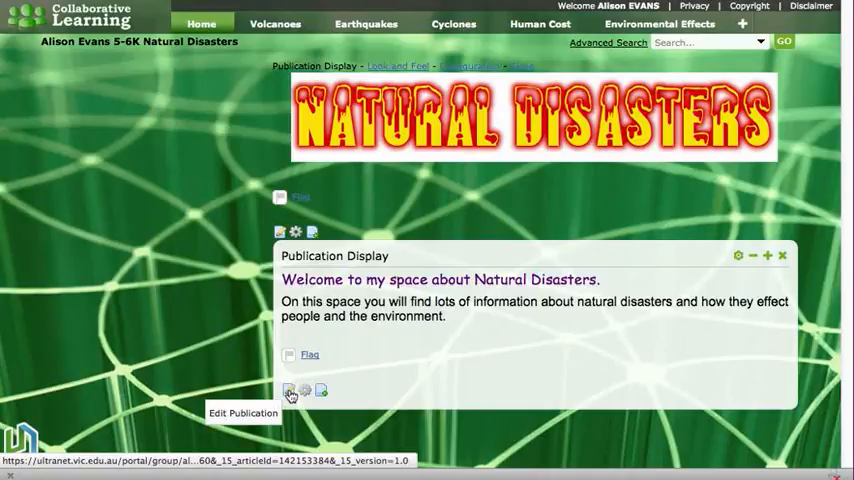
# - Reopen the Introduction publication and type 'Please' on a new line
pyautogui.click(290, 390)
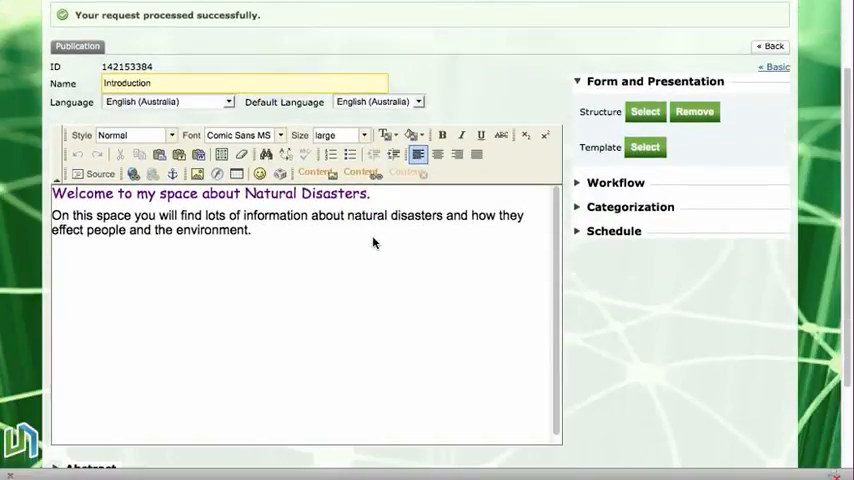
pyautogui.moveTo(275, 238)
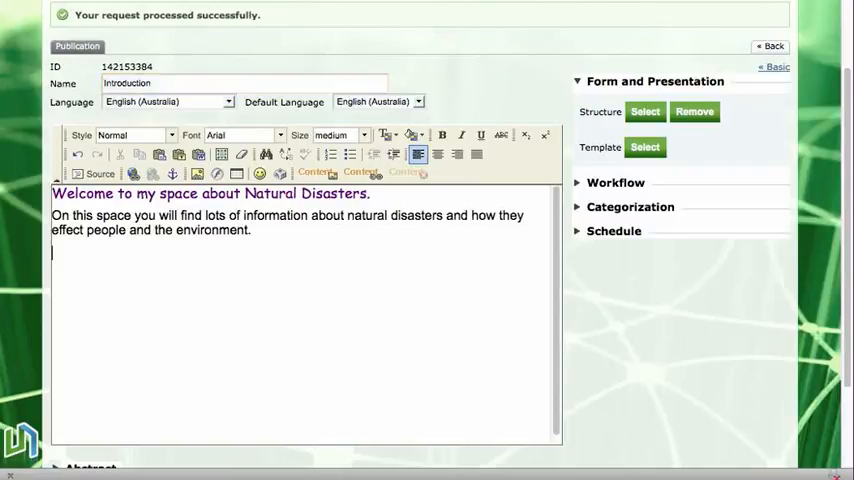
pyautogui.write('Please')
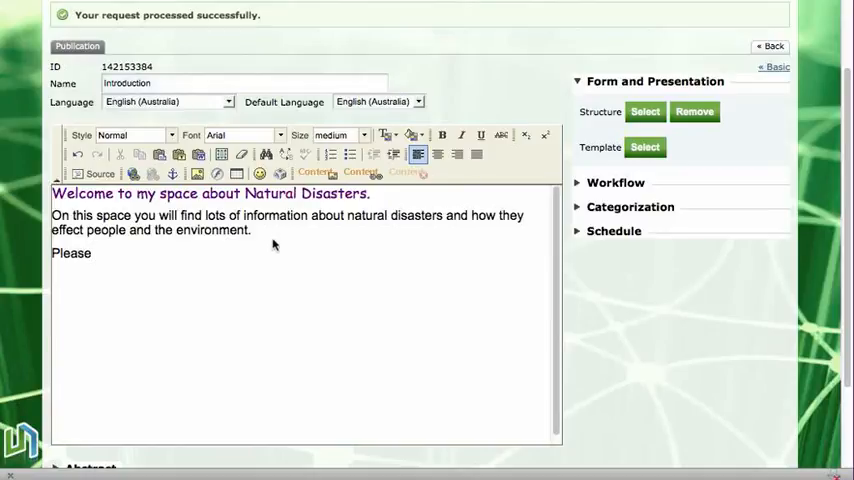
pyautogui.scroll(-3)
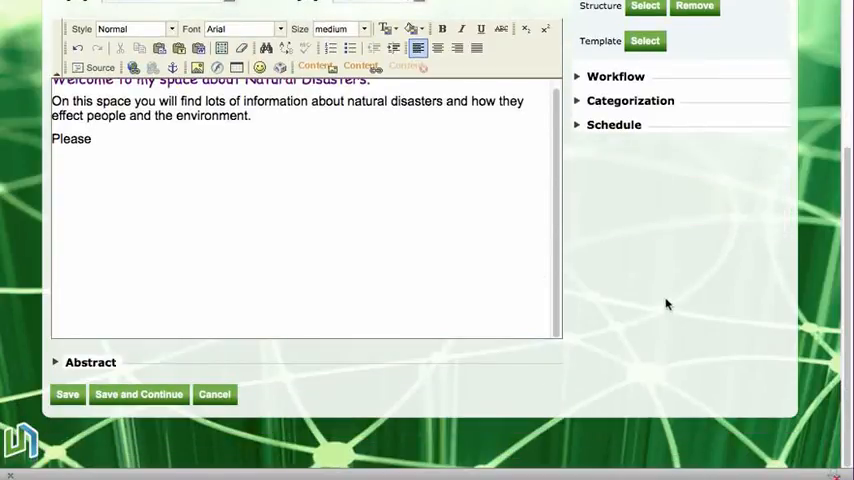